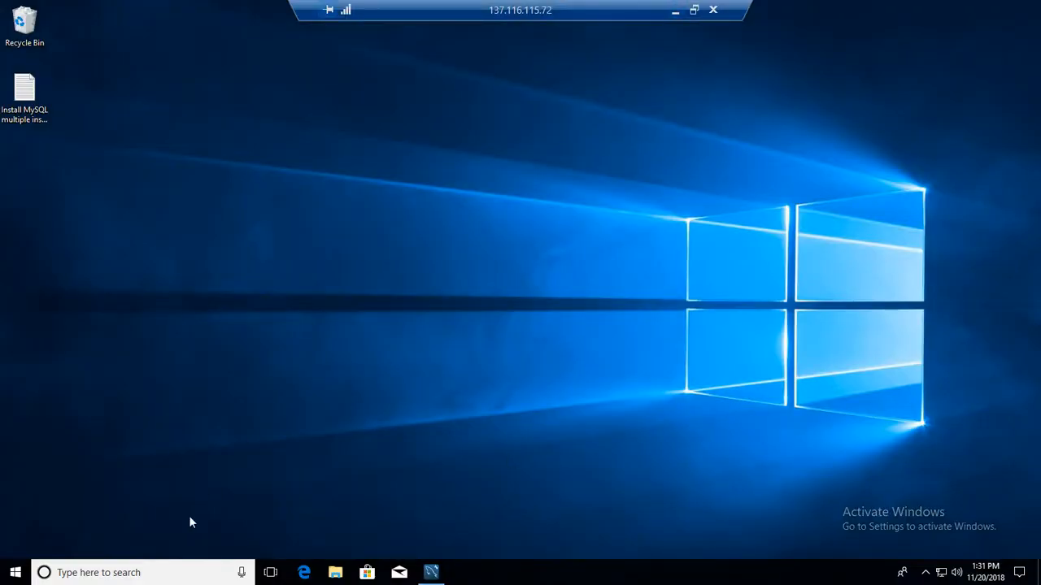
# Restore the MySQL Linux connection and browse the techbrothersit schema's tables and columns
pyautogui.click(429, 573)
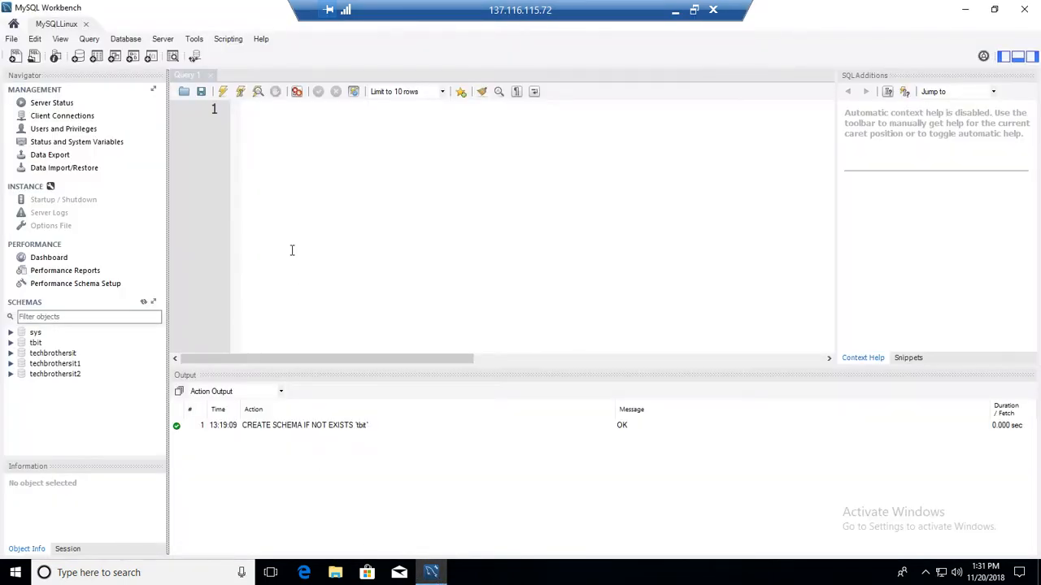
pyautogui.click(35, 332)
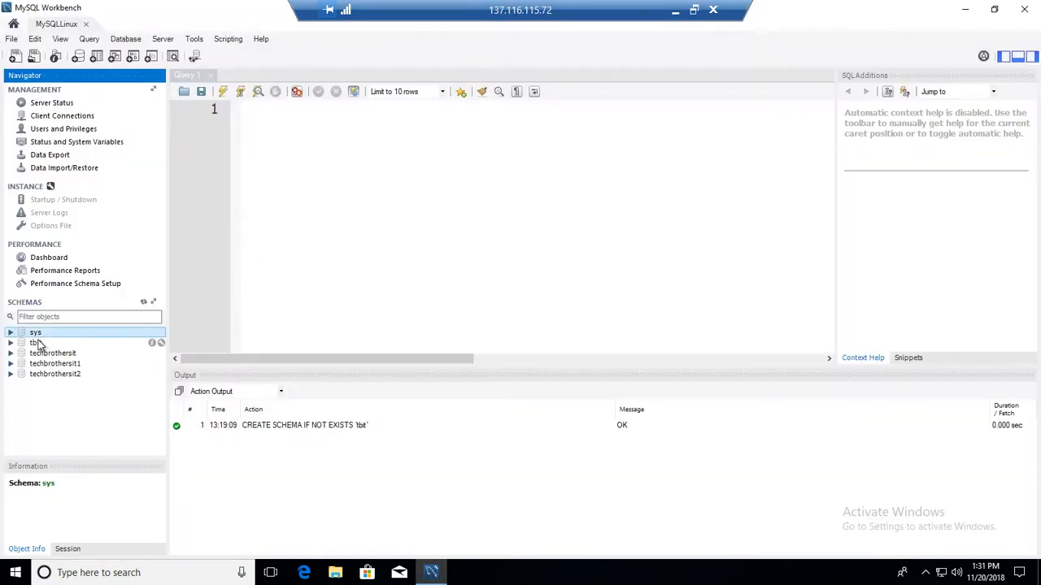
pyautogui.click(52, 353)
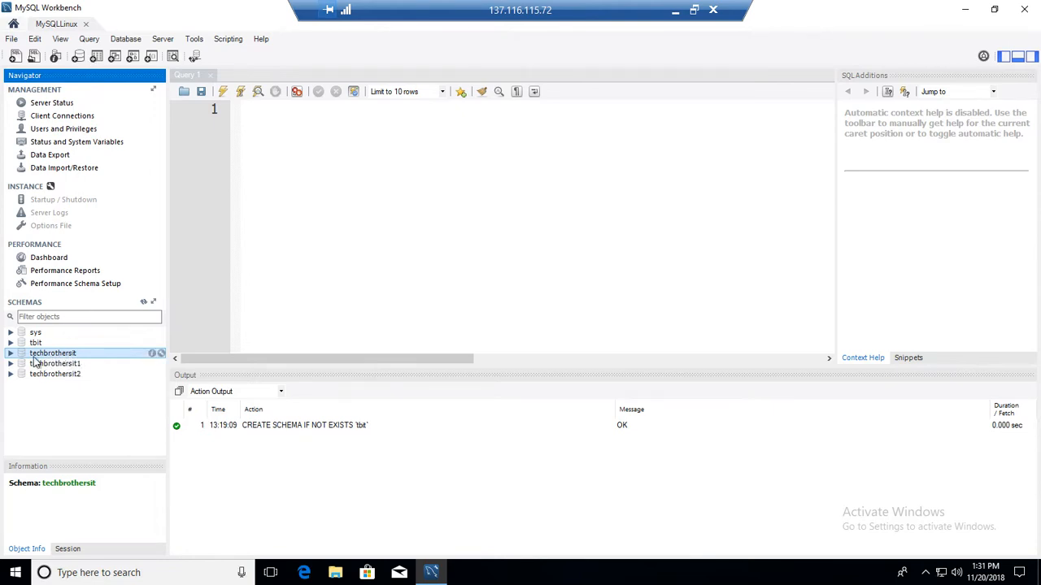
pyautogui.click(10, 353)
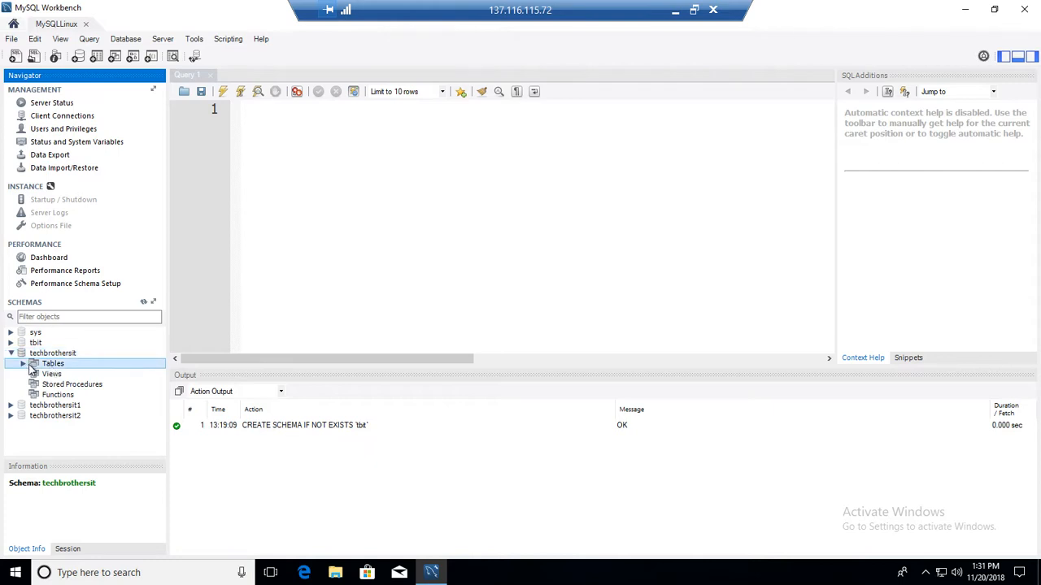
pyautogui.click(34, 364)
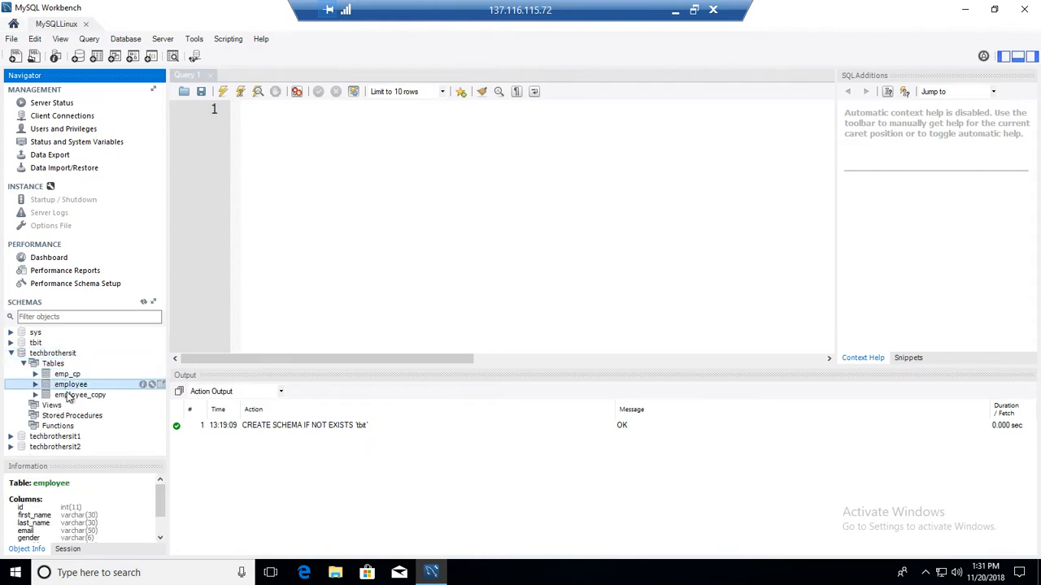
pyautogui.click(68, 373)
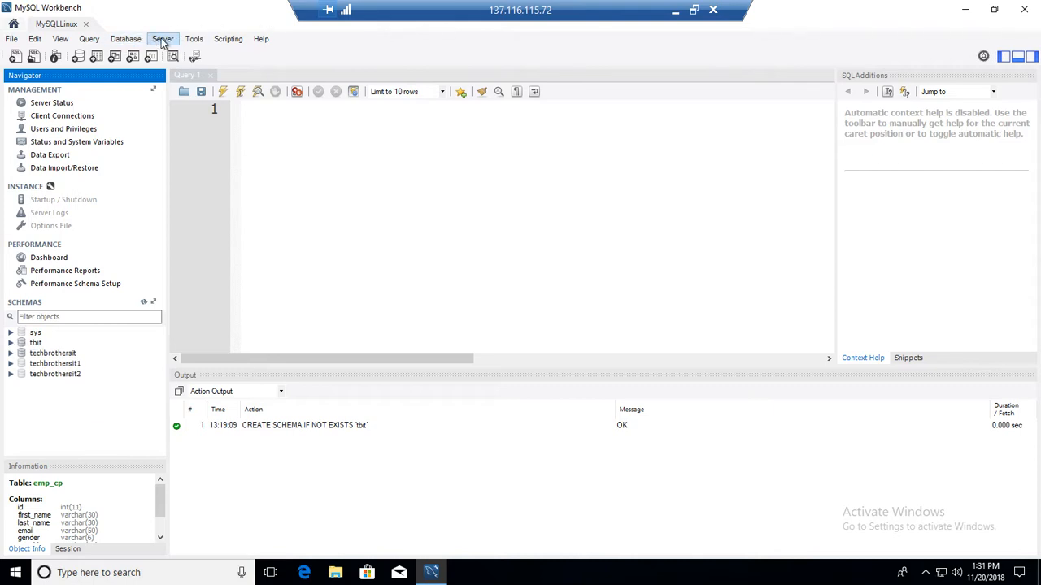
# Start Server > Data Export and include the tbit schema with its five tables listed
pyautogui.click(163, 39)
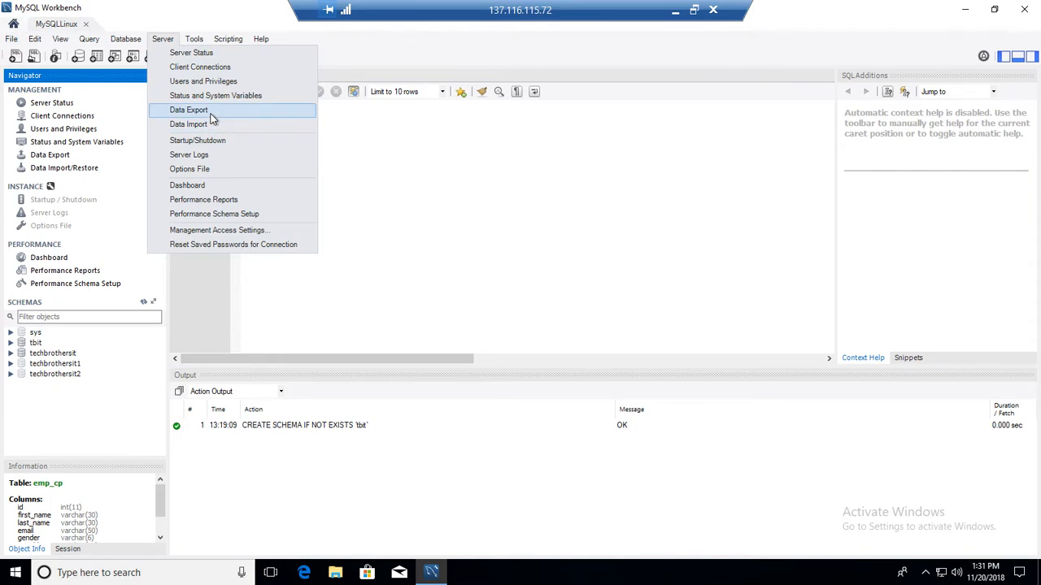
pyautogui.click(189, 111)
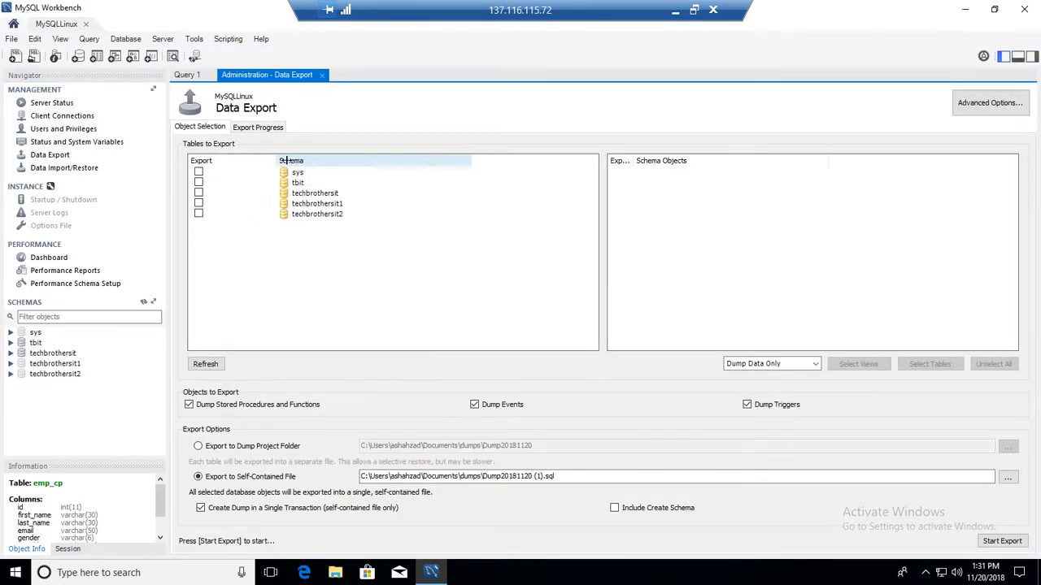
pyautogui.click(323, 192)
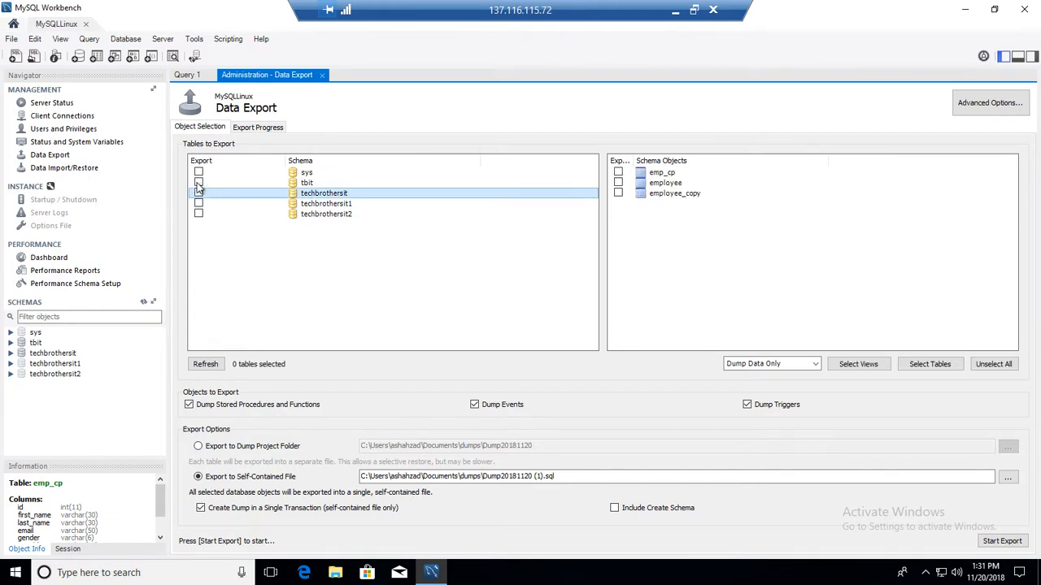
pyautogui.click(198, 191)
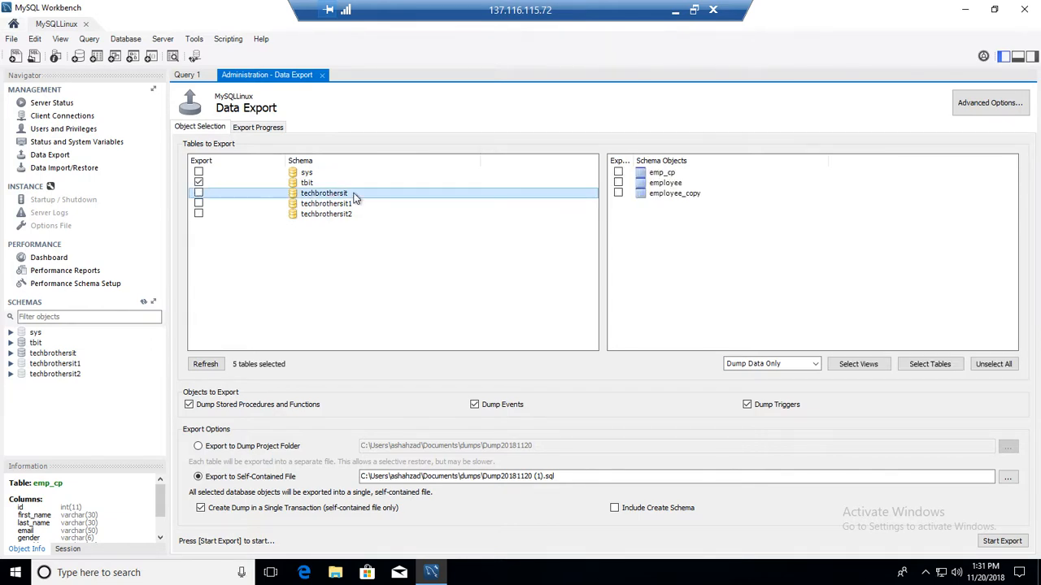
pyautogui.click(306, 183)
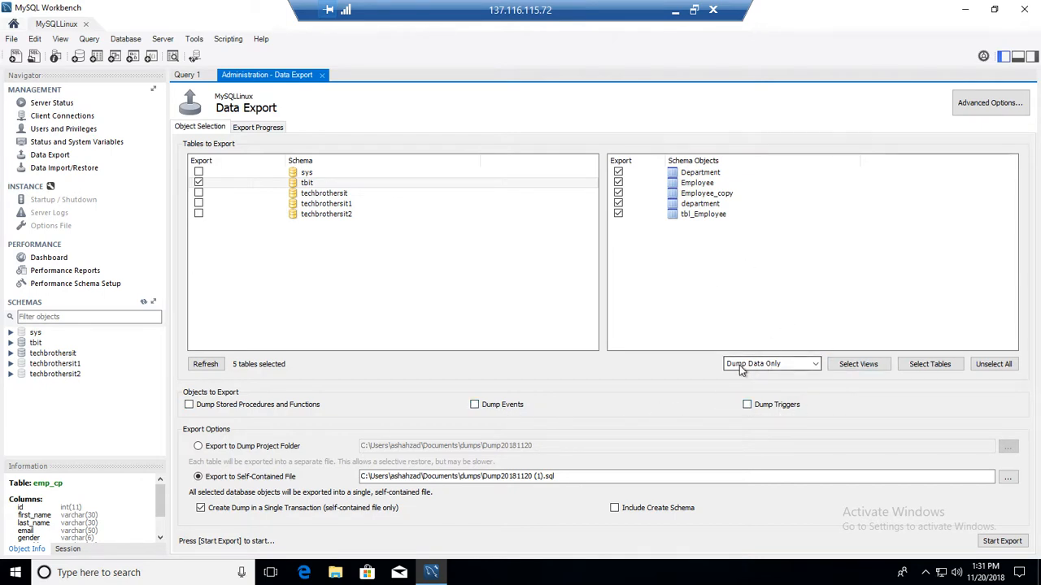
pyautogui.click(771, 364)
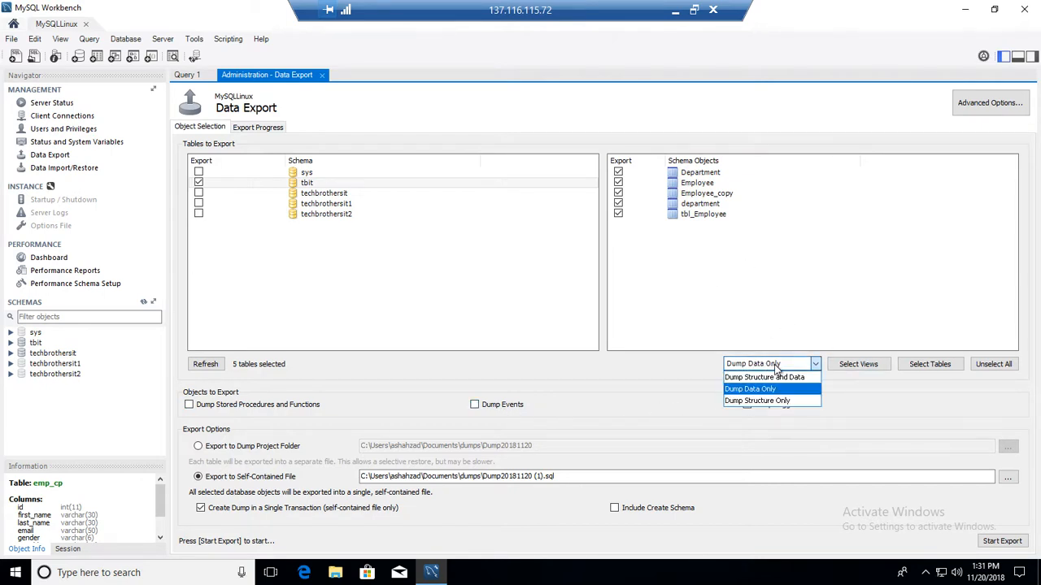
pyautogui.moveTo(761, 377)
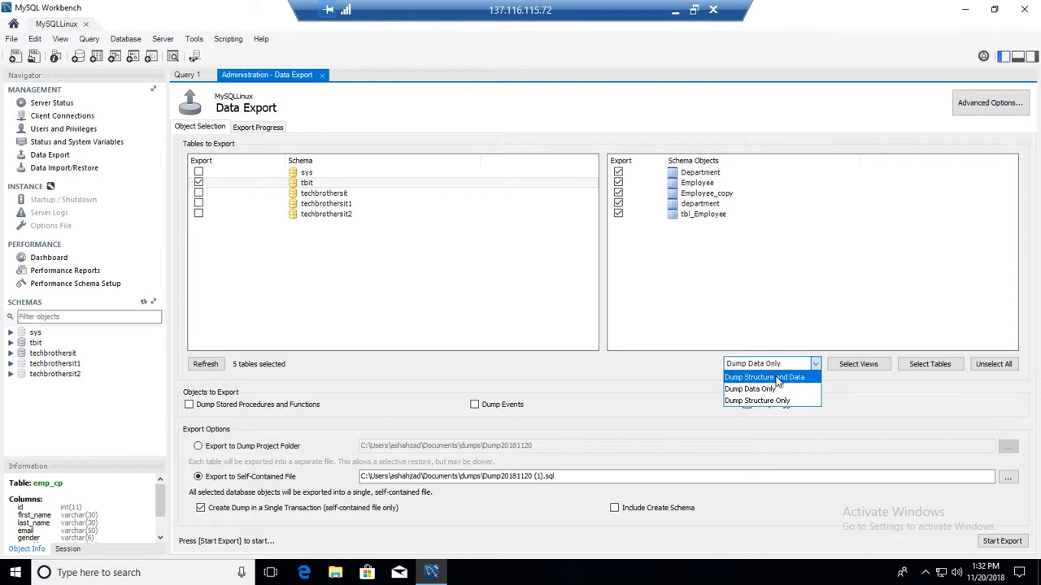
pyautogui.moveTo(758, 400)
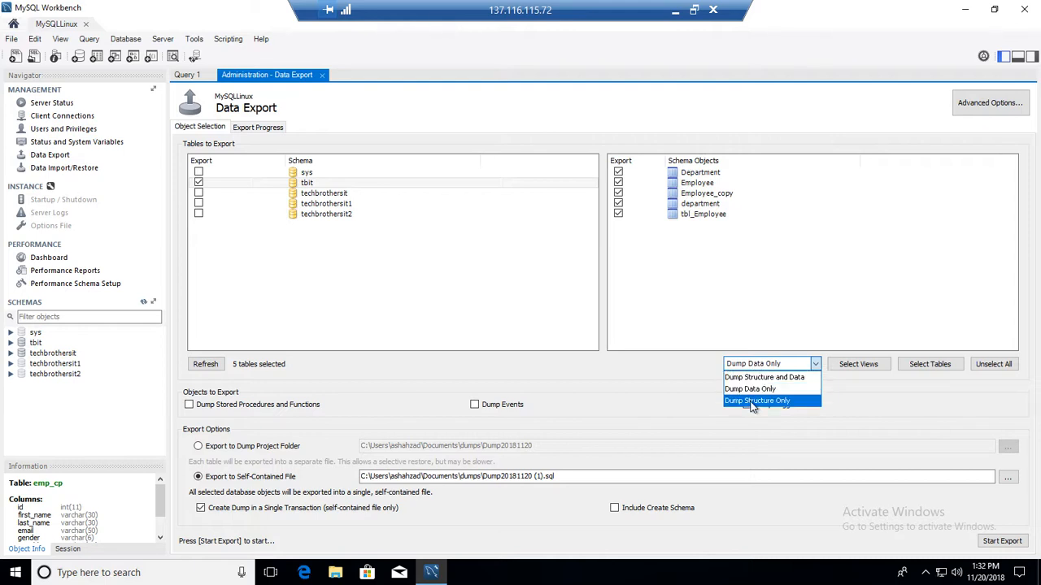
pyautogui.moveTo(754, 389)
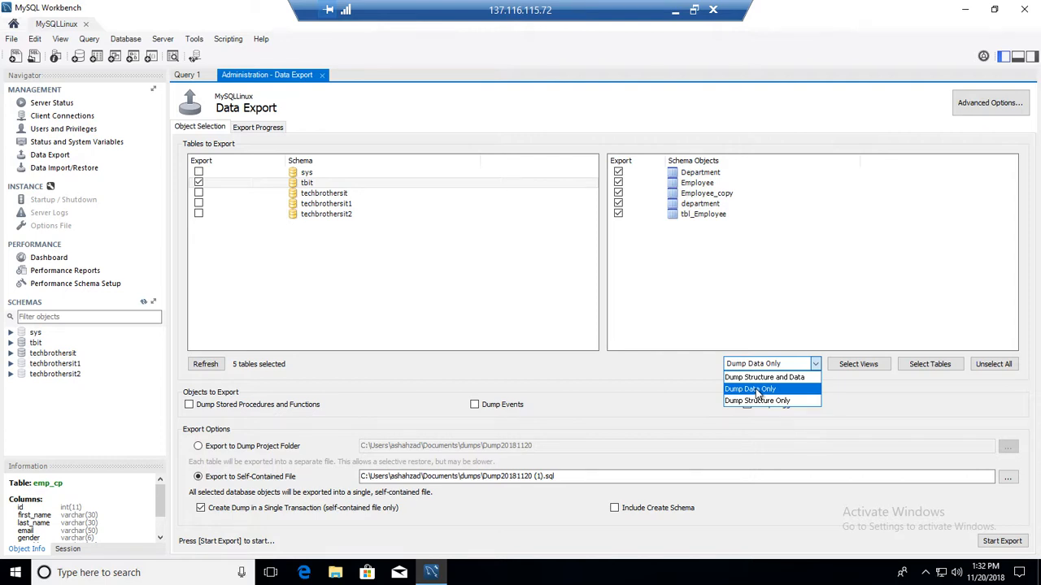
pyautogui.click(749, 389)
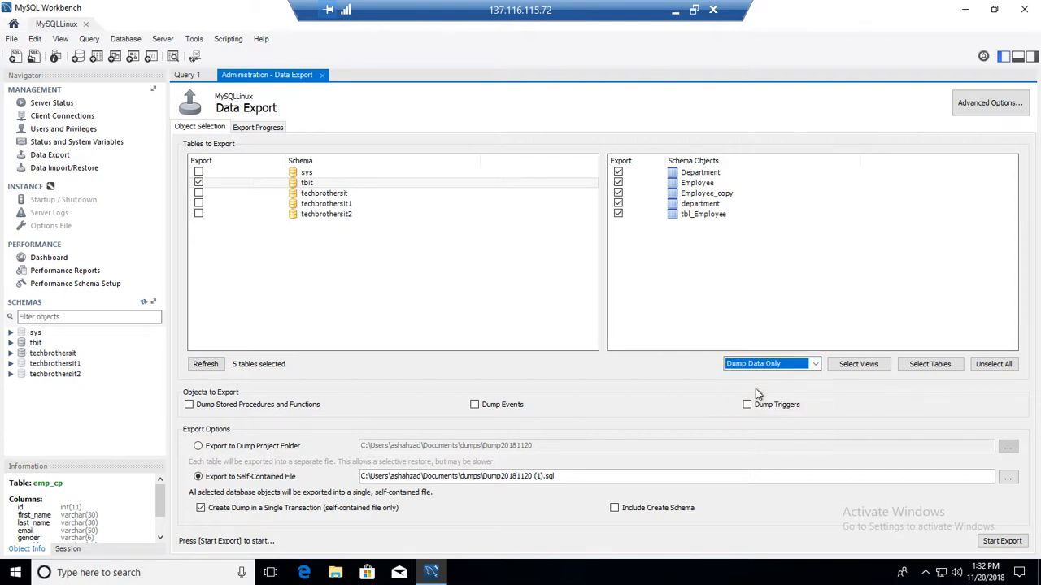
pyautogui.moveTo(588, 462)
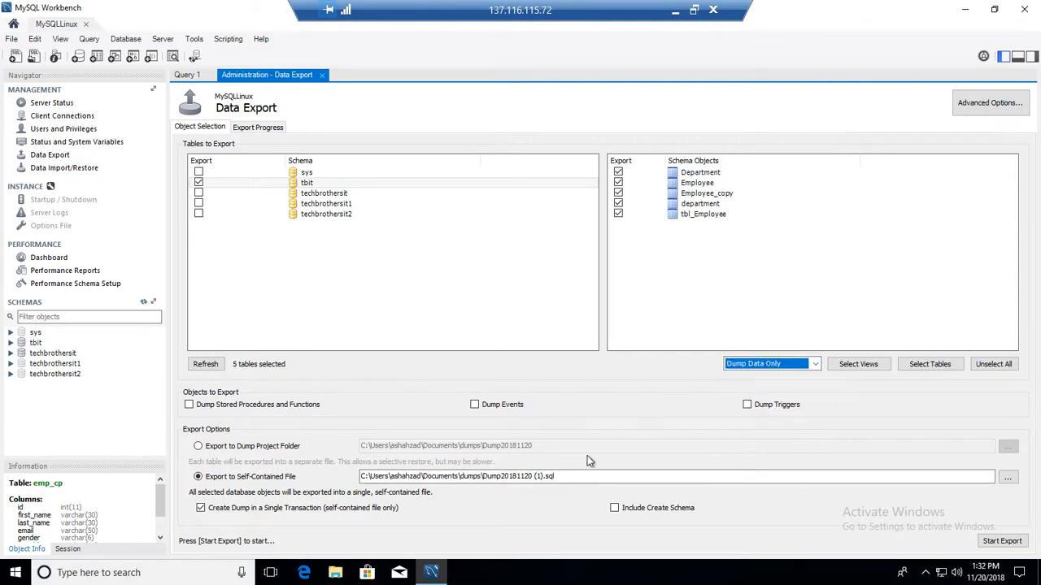
# Replace the self-contained file path with tbit_insert.sql saved on the Desktop
pyautogui.tripleClick(488, 477)
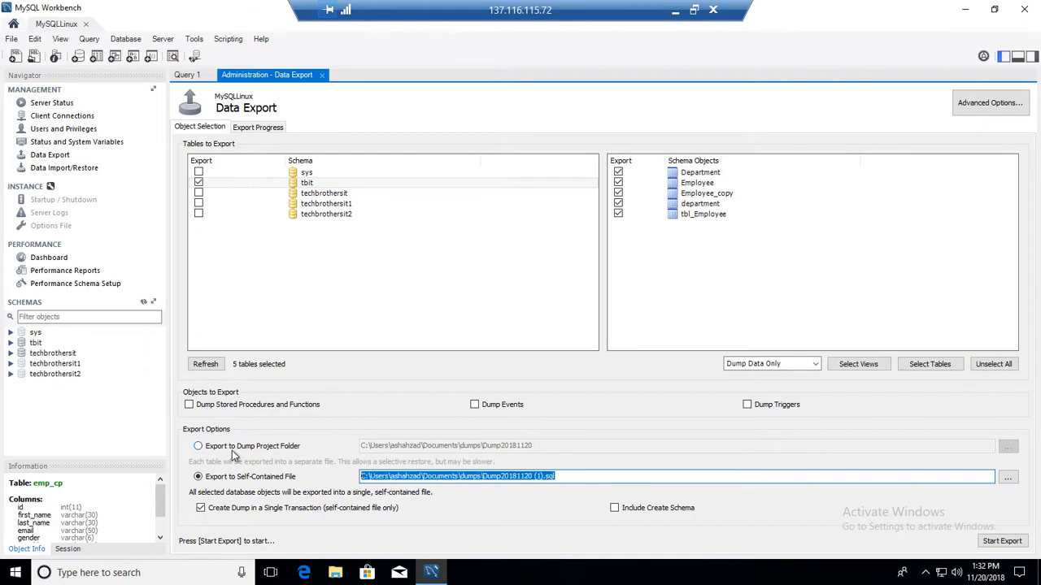
pyautogui.press('Delete')
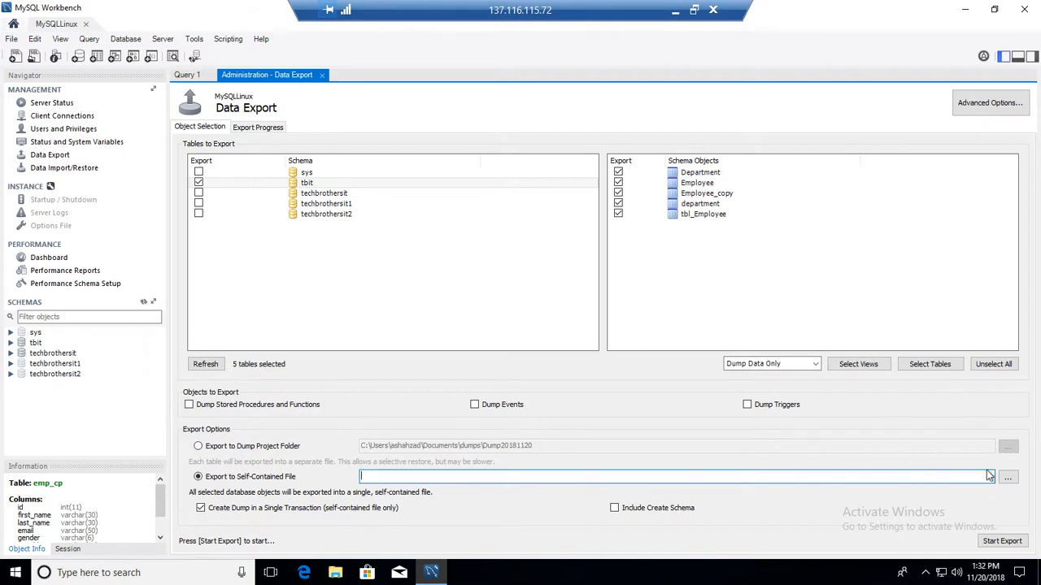
pyautogui.click(1008, 480)
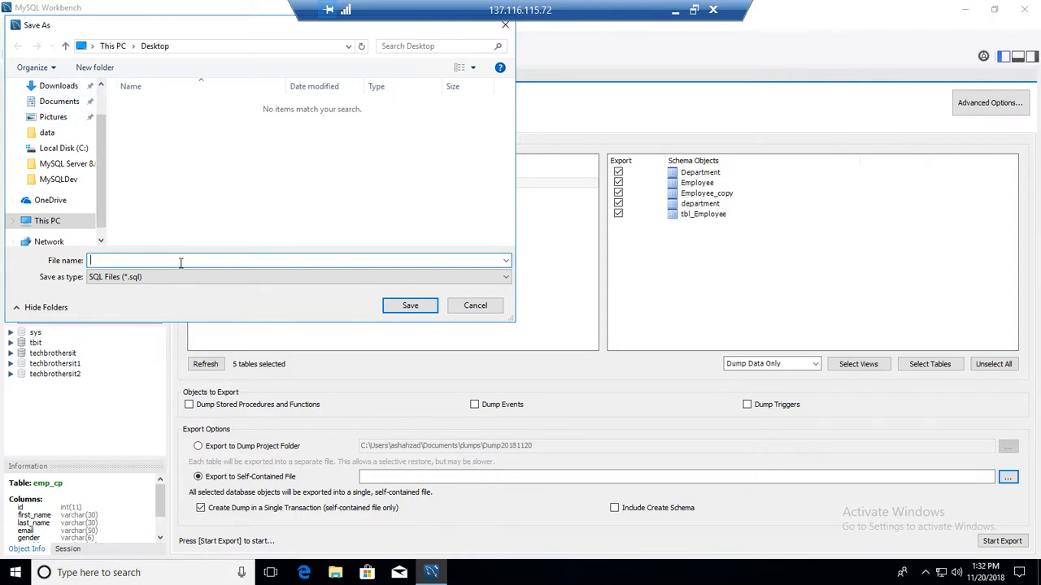
pyautogui.write('t')
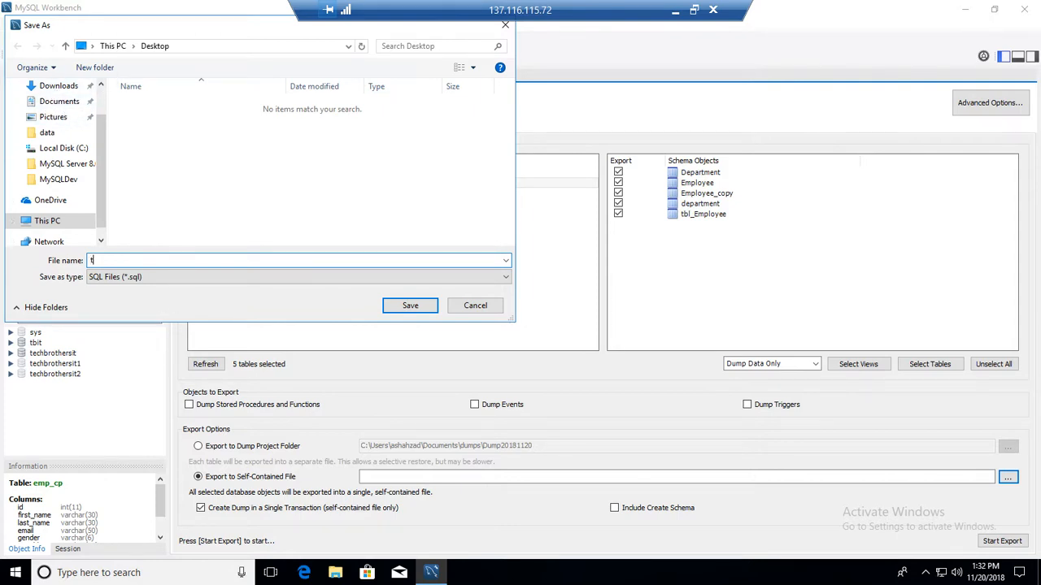
pyautogui.write('bit_insert')
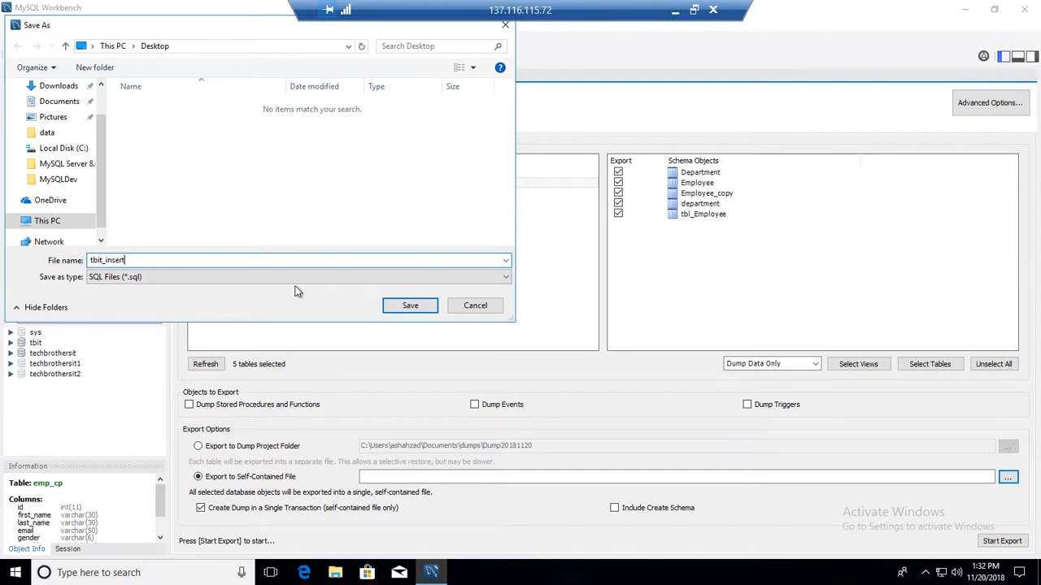
pyautogui.click(410, 306)
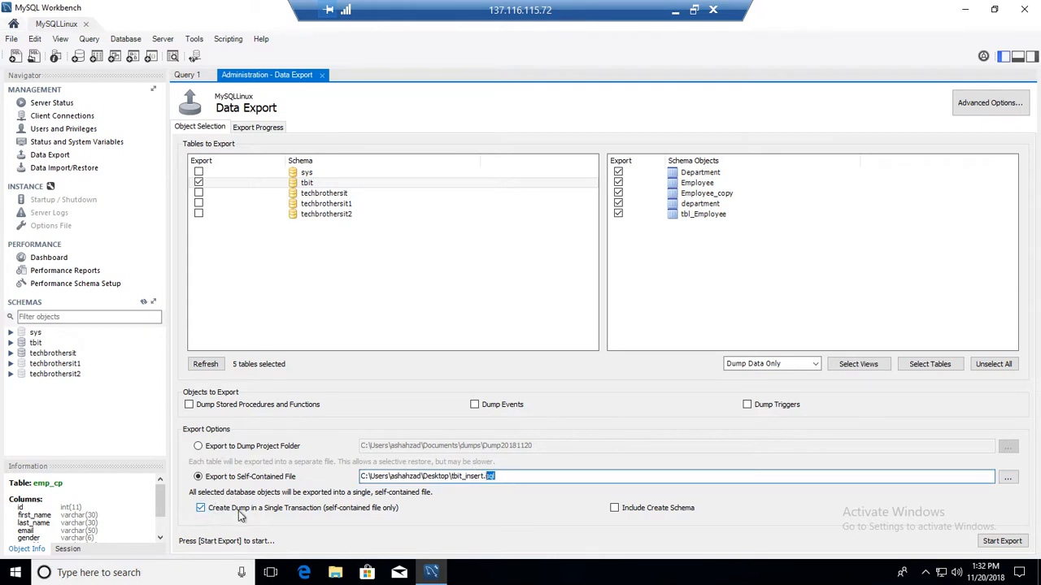
# Leave 'Create Dump in a Single Transaction' unchecked and start the data-only export
pyautogui.click(201, 507)
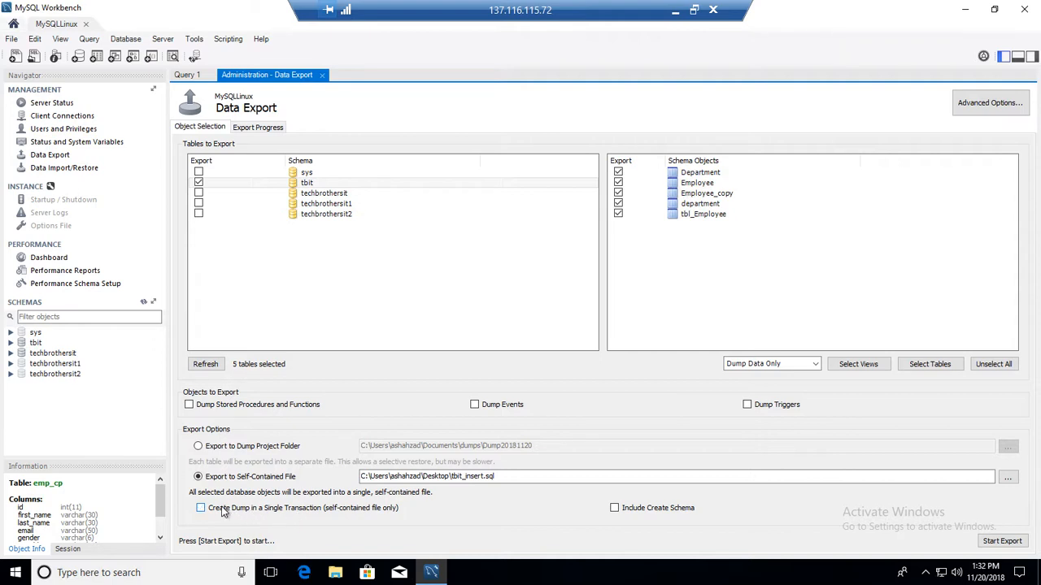
pyautogui.click(201, 509)
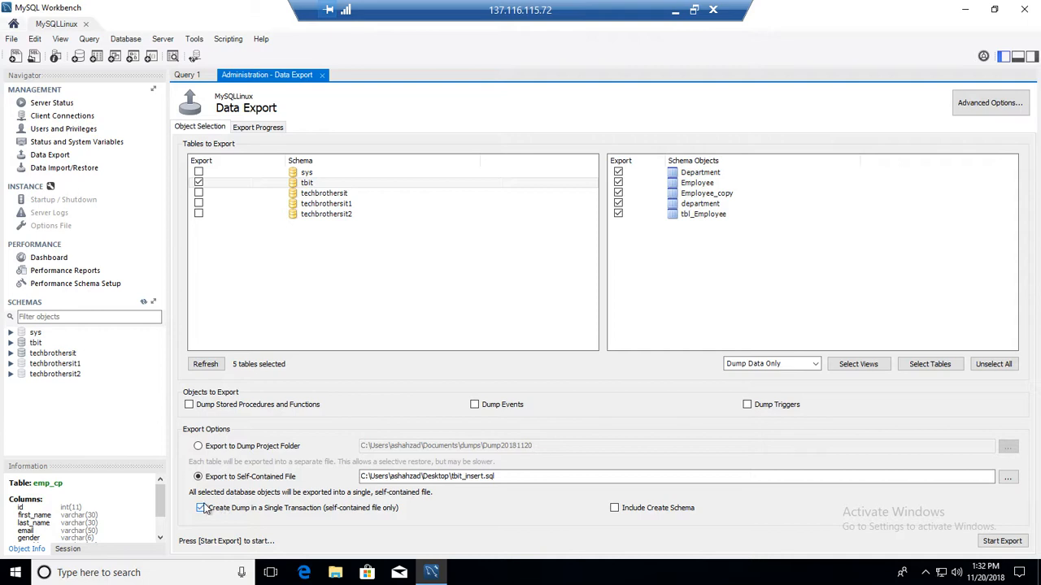
pyautogui.click(186, 509)
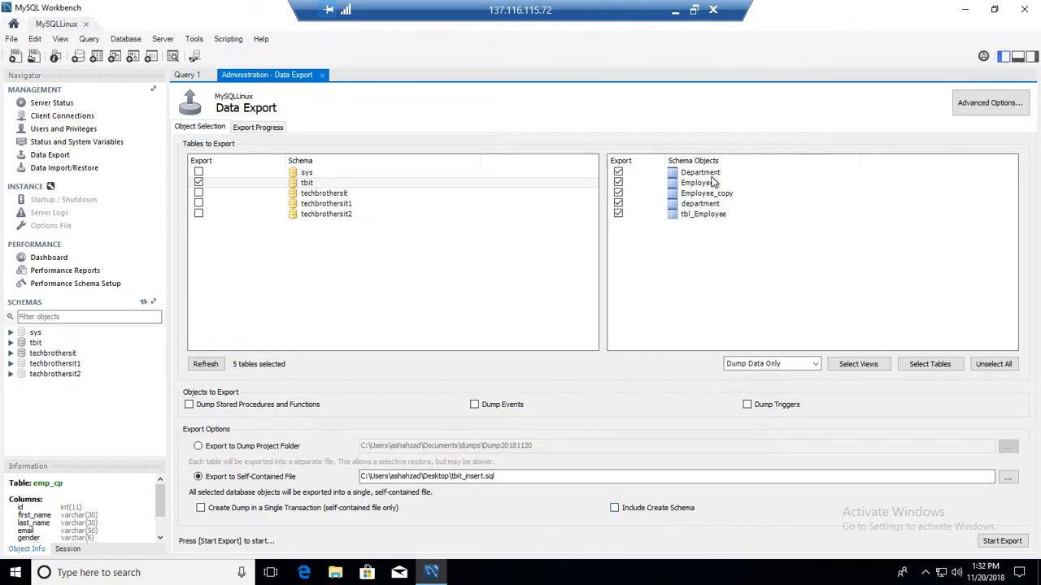
pyautogui.click(700, 172)
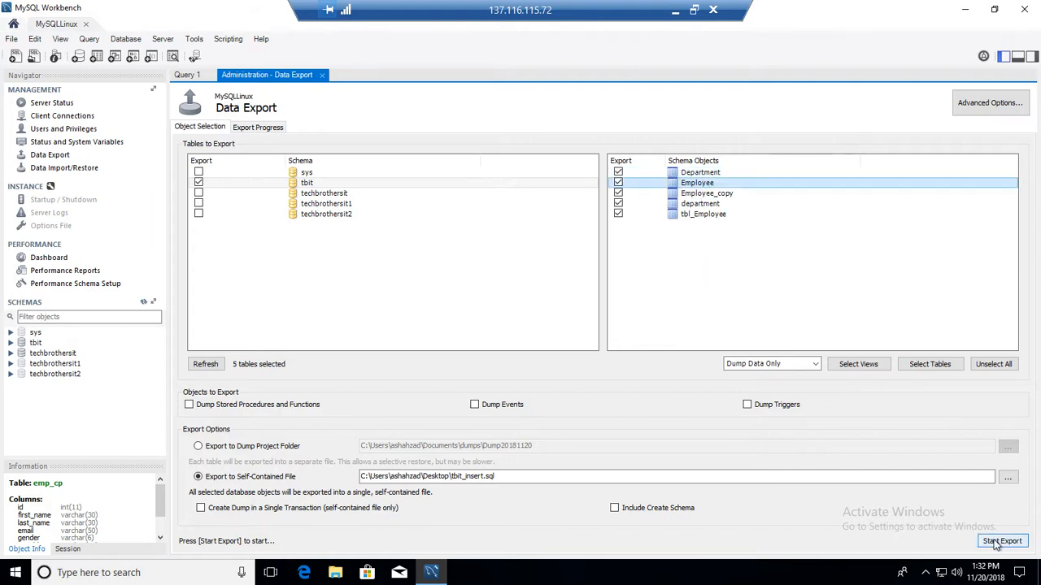
pyautogui.click(1008, 540)
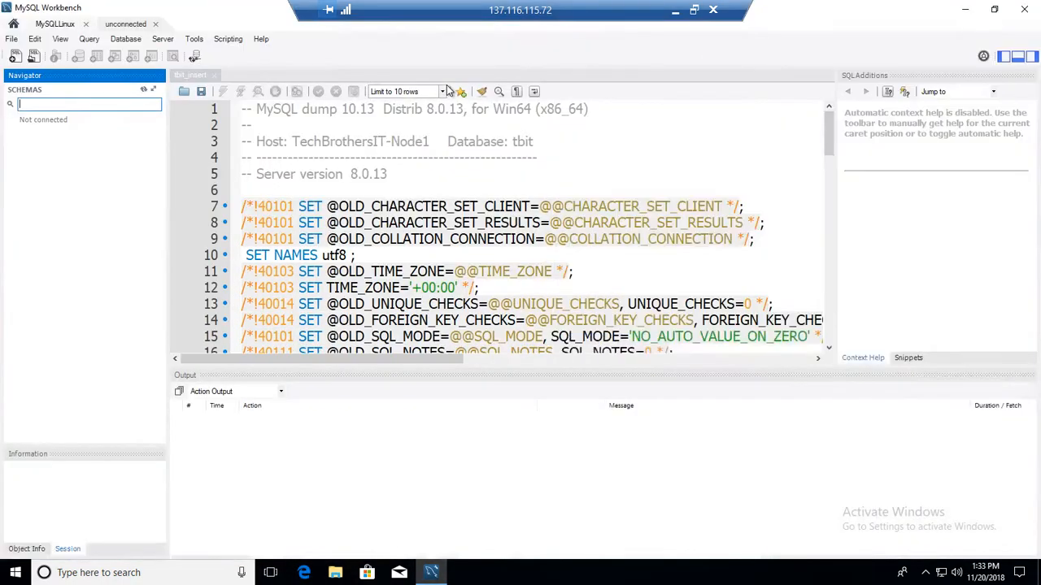
# Scroll through tbit_insert.sql's per-table INSERT sections, then switch to the tutorial title image
pyautogui.scroll(-3)
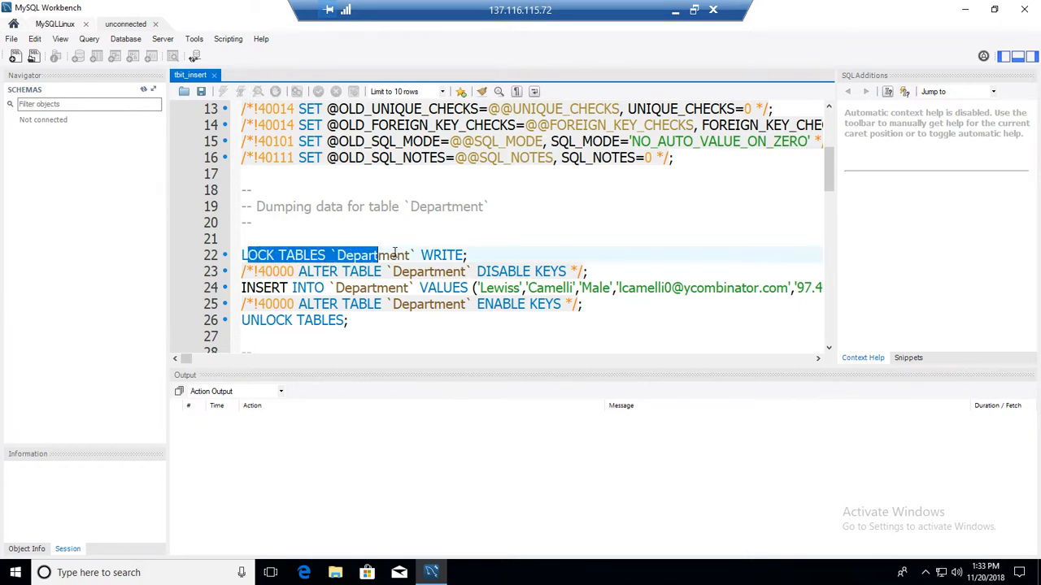
pyautogui.click(344, 272)
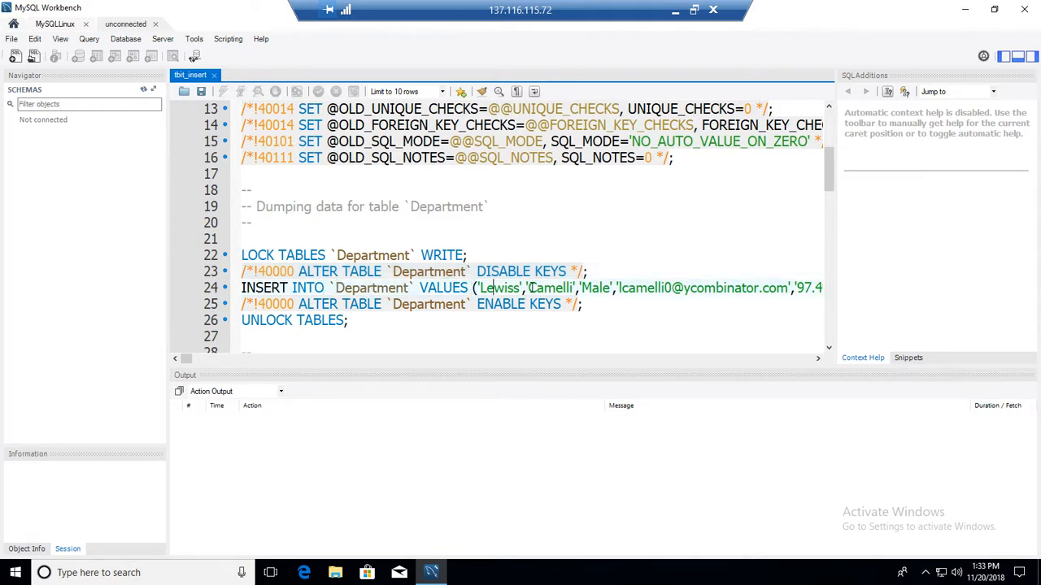
pyautogui.scroll(-3)
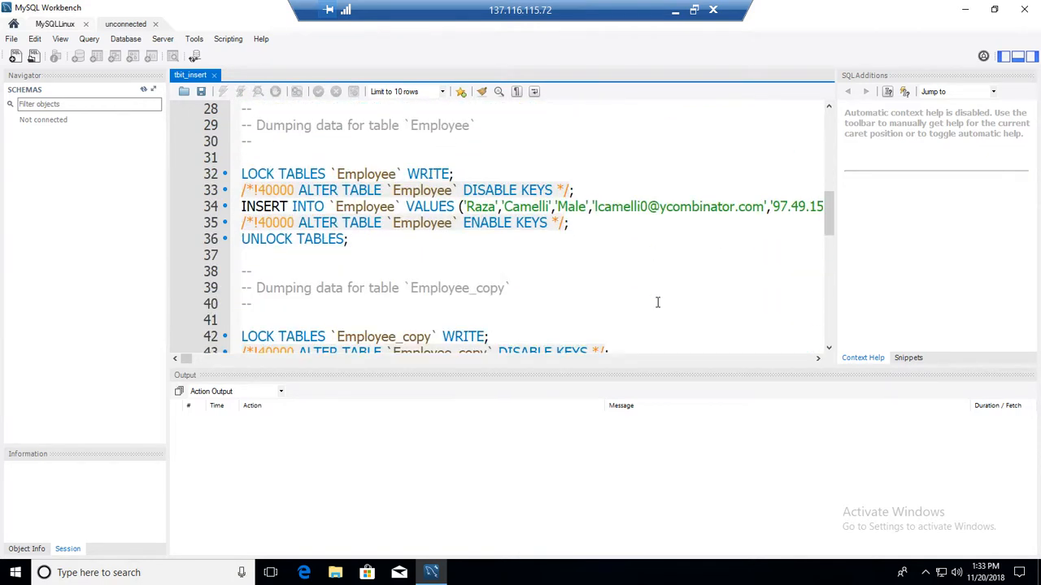
pyautogui.moveTo(564, 296)
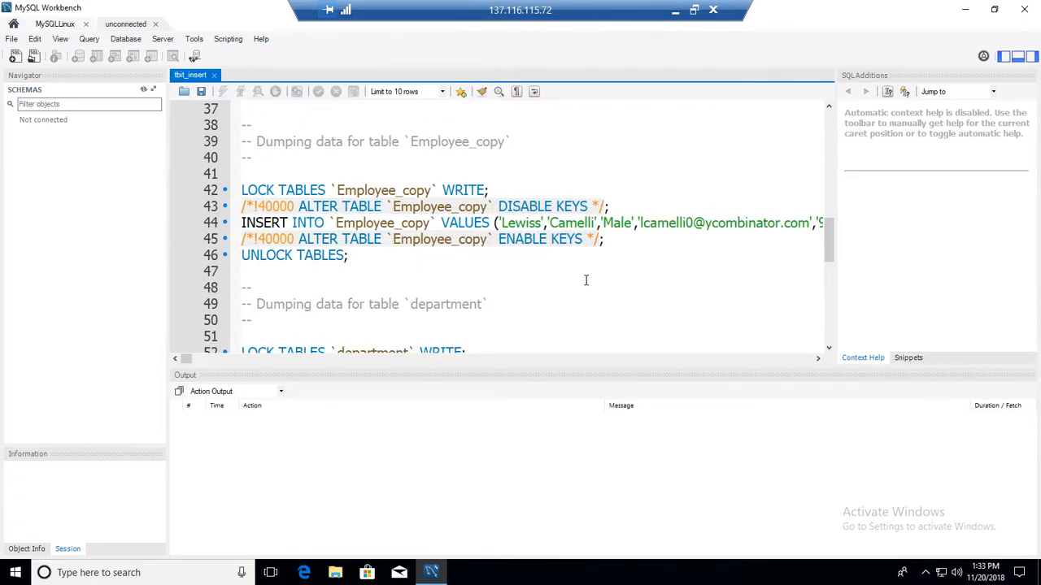
pyautogui.scroll(-3)
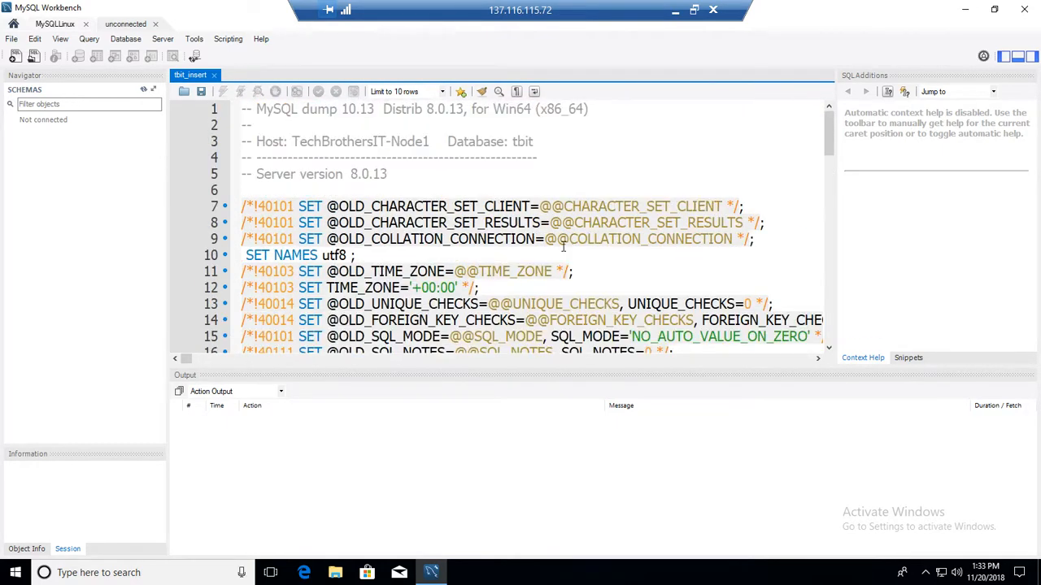
pyautogui.moveTo(1024, 10)
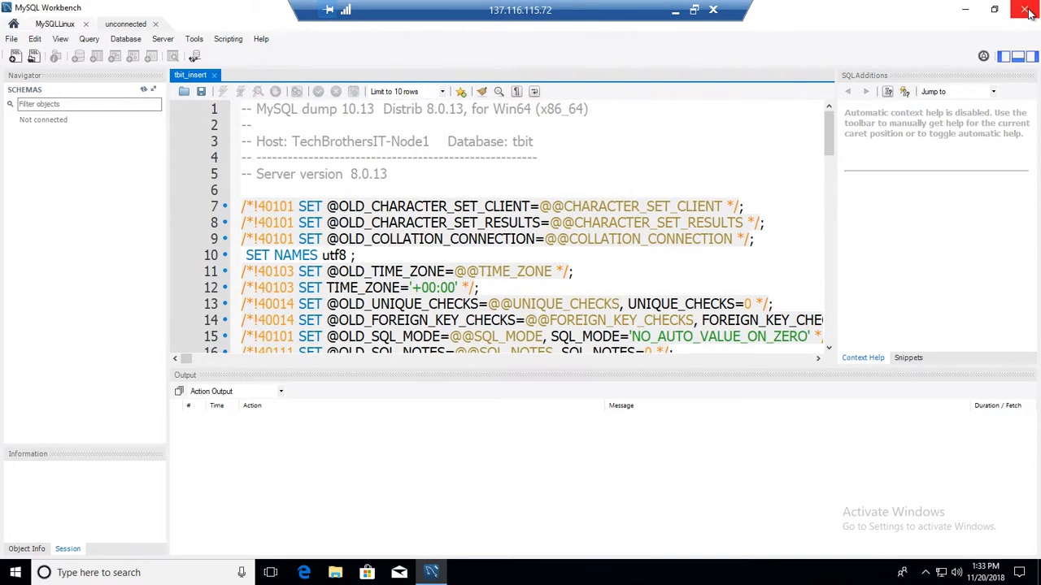
pyautogui.click(1027, 10)
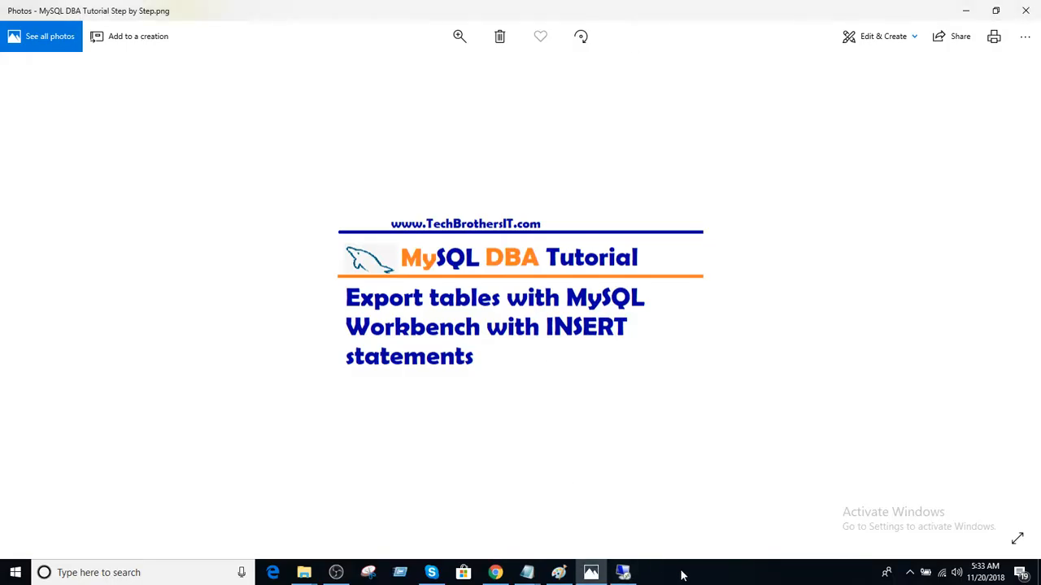